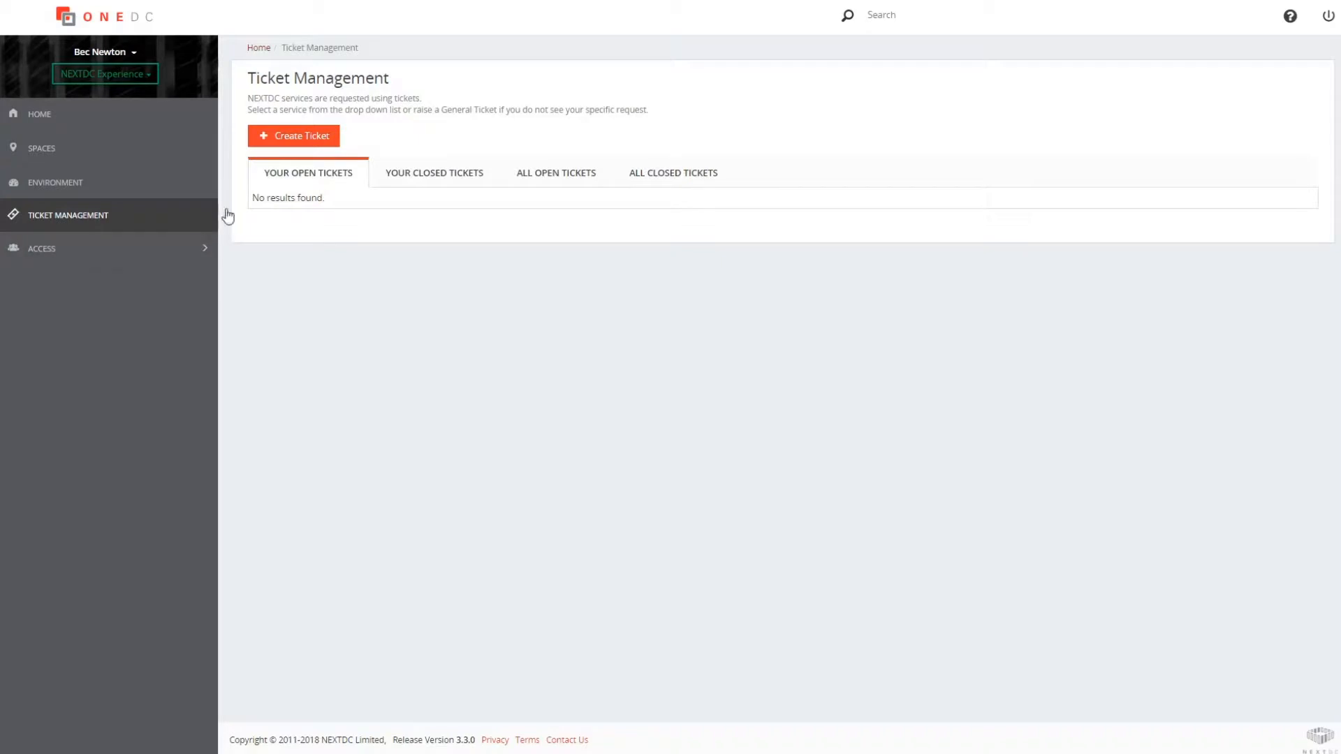
# Create a new ticket with the Access – Guest ticket type.
pyautogui.click(293, 136)
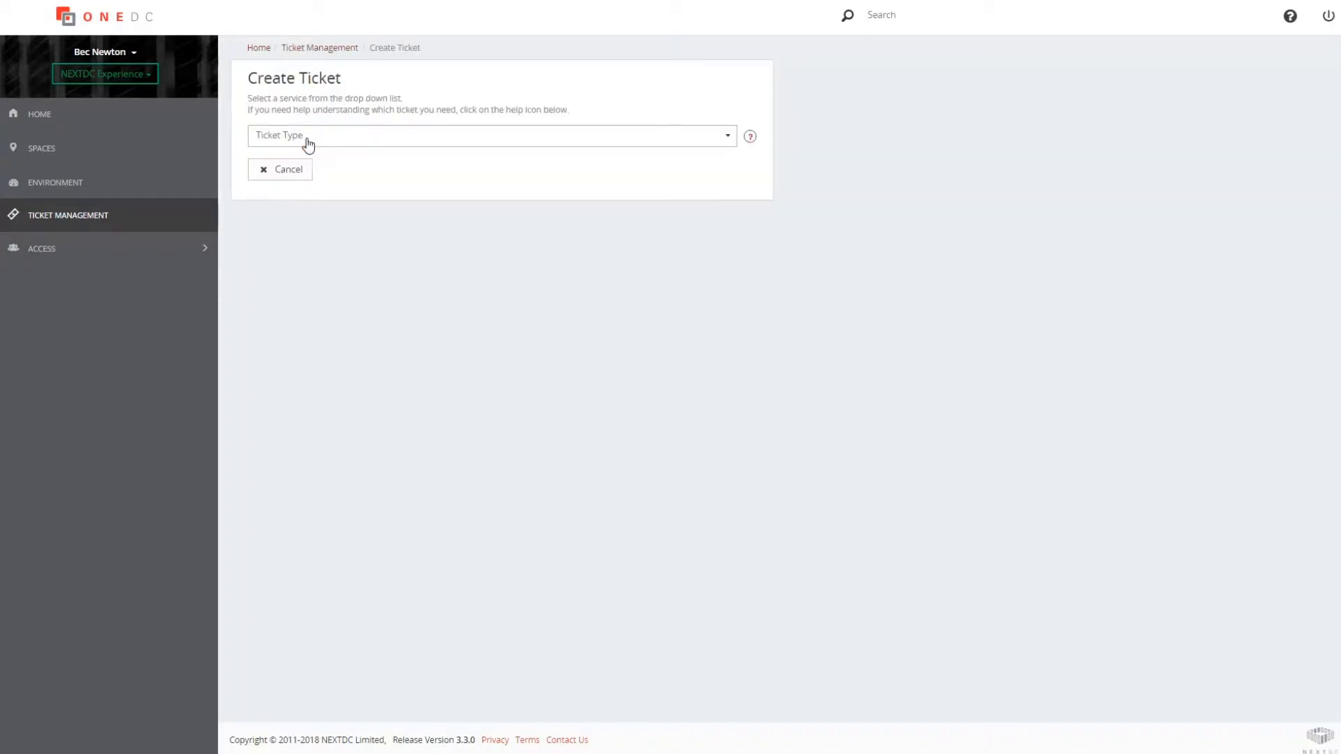
pyautogui.click(492, 135)
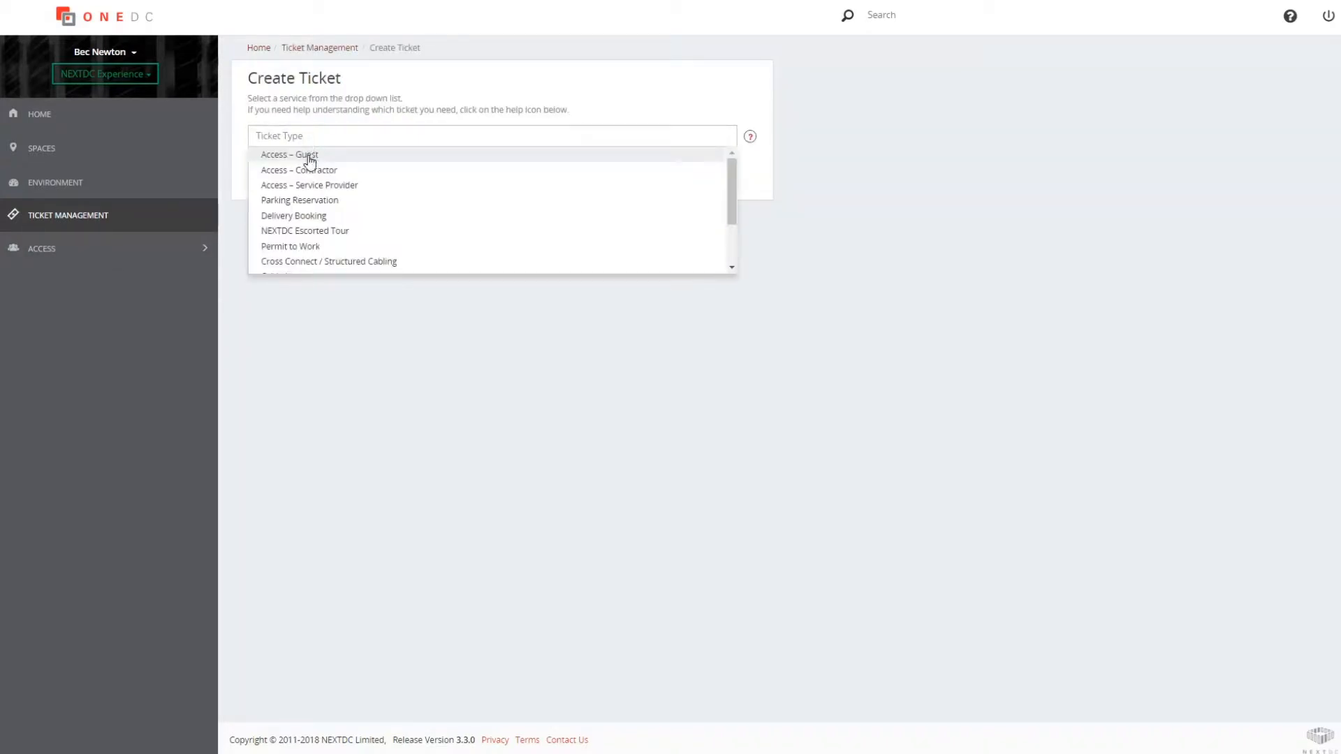
pyautogui.click(289, 155)
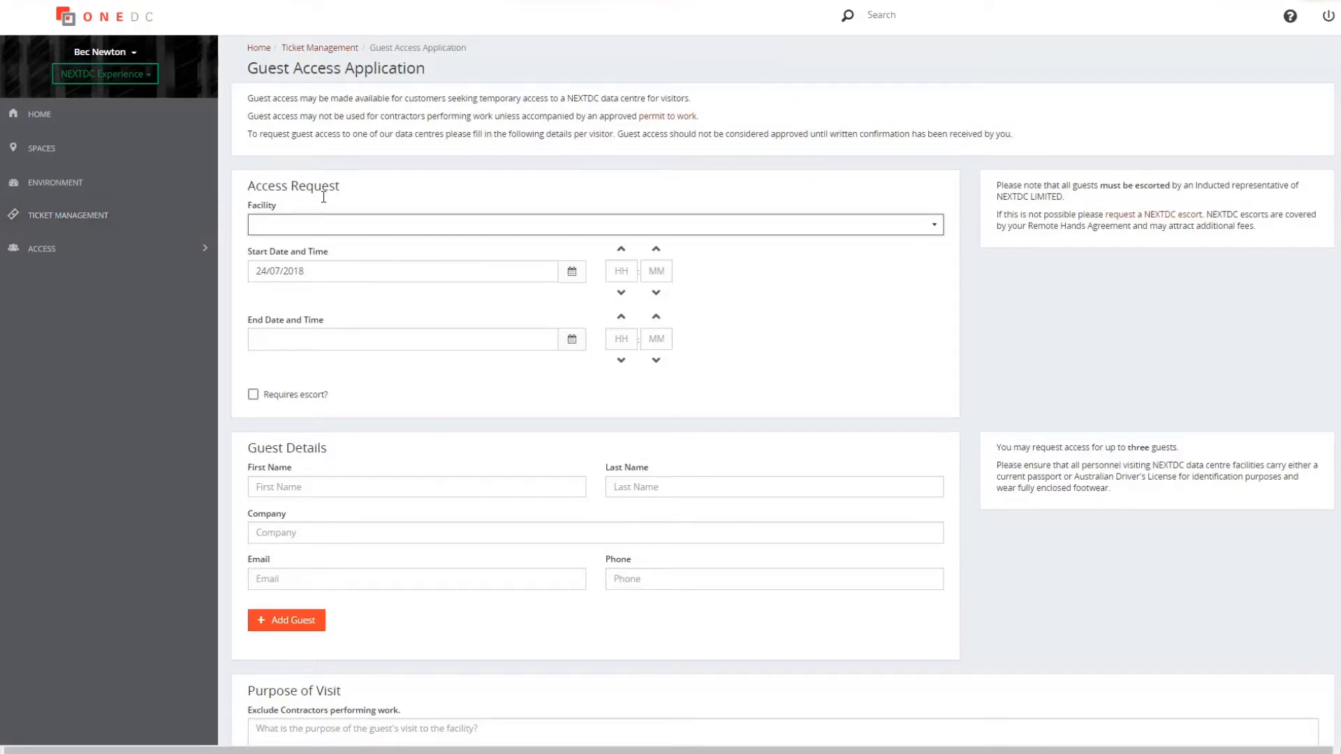
# Set facility B1 Brisbane, start 30/07/2018 10:00 and end 31/07/2018 11:00.
pyautogui.click(595, 225)
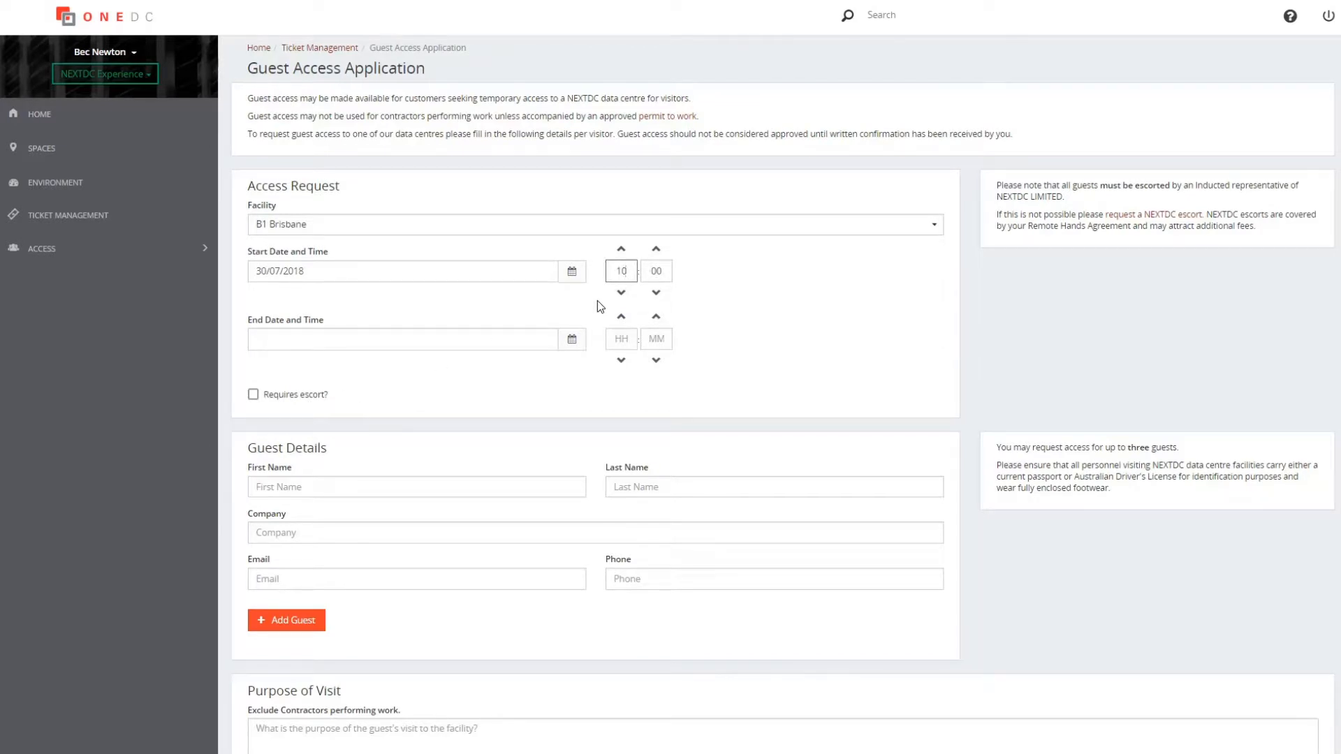
pyautogui.click(571, 340)
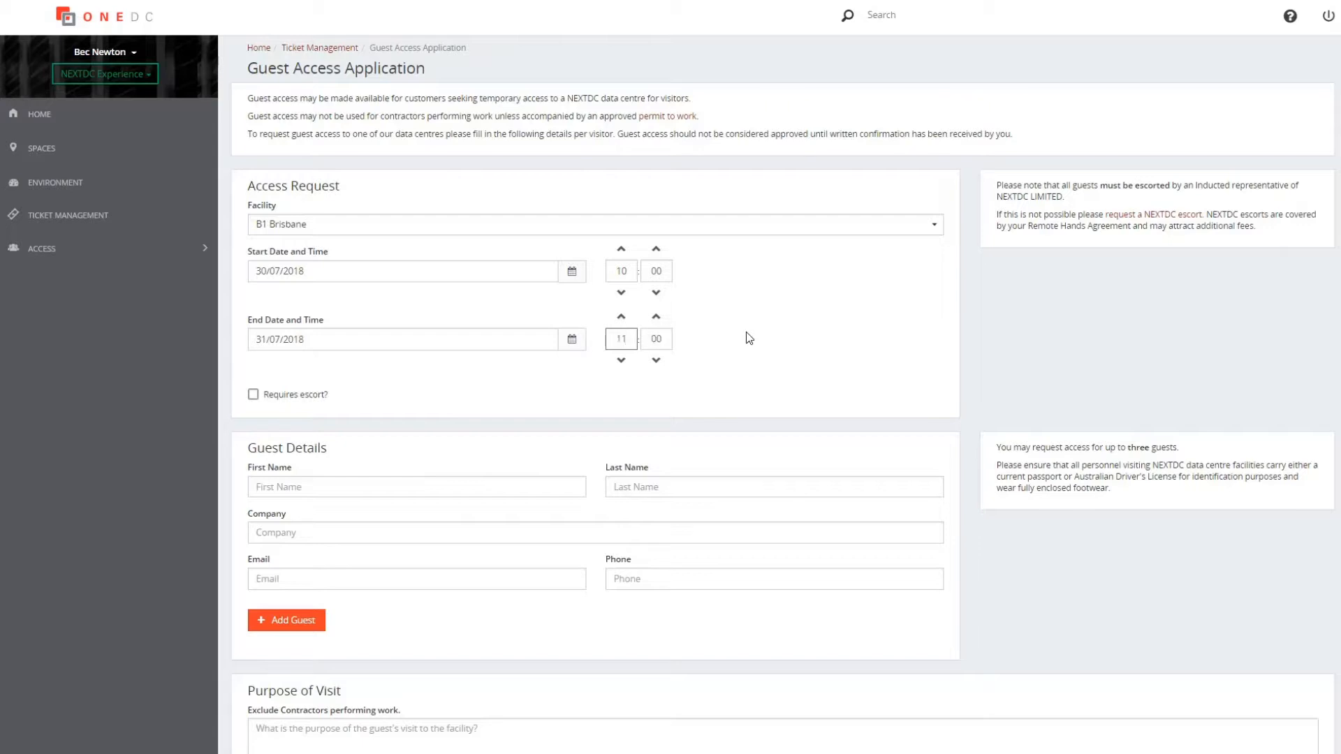
pyautogui.write('Pe')
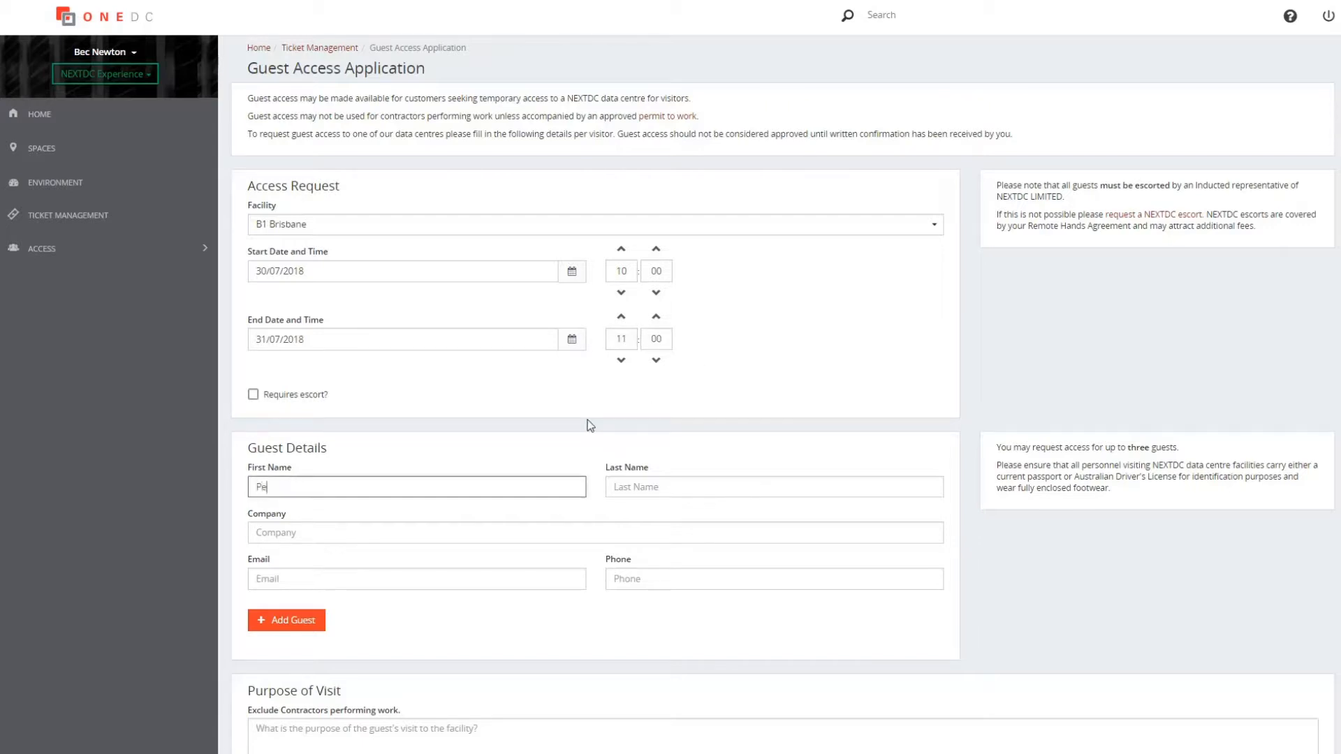
pyautogui.write('Exa')
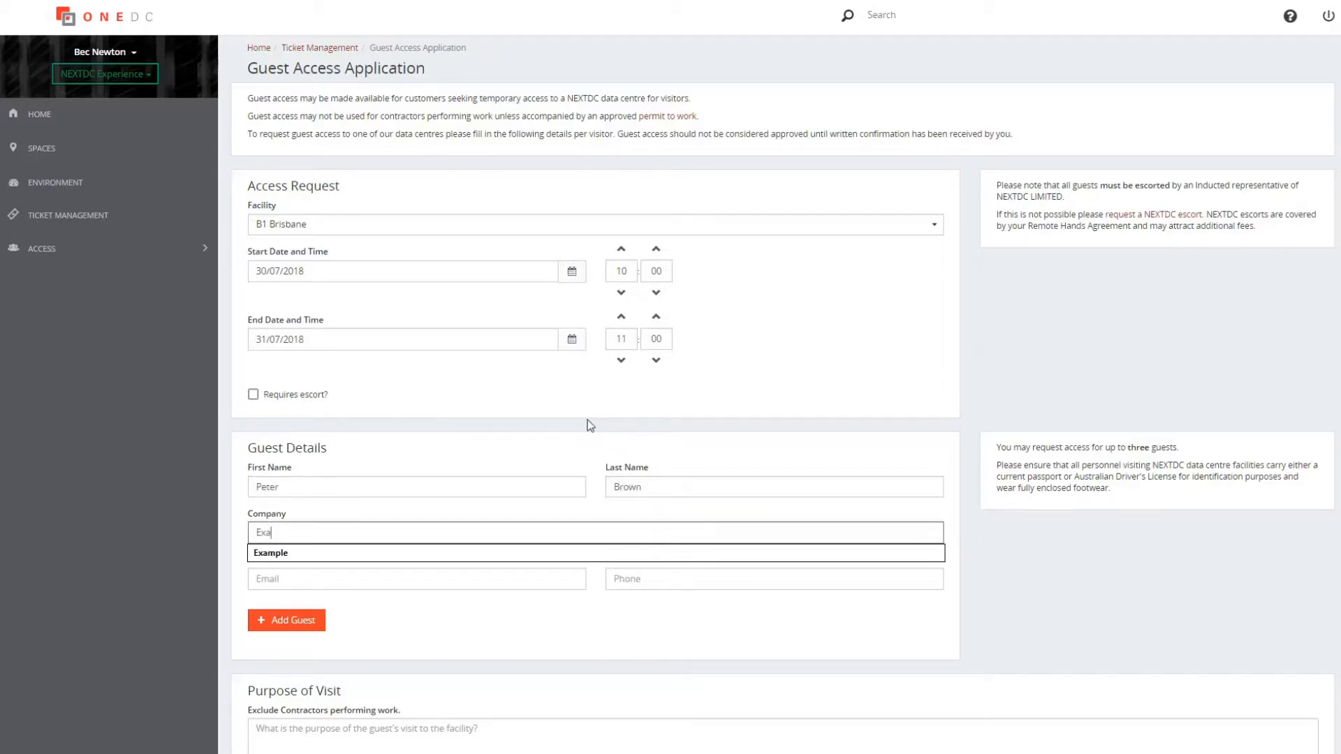
pyautogui.write('peter.brown@example.com')
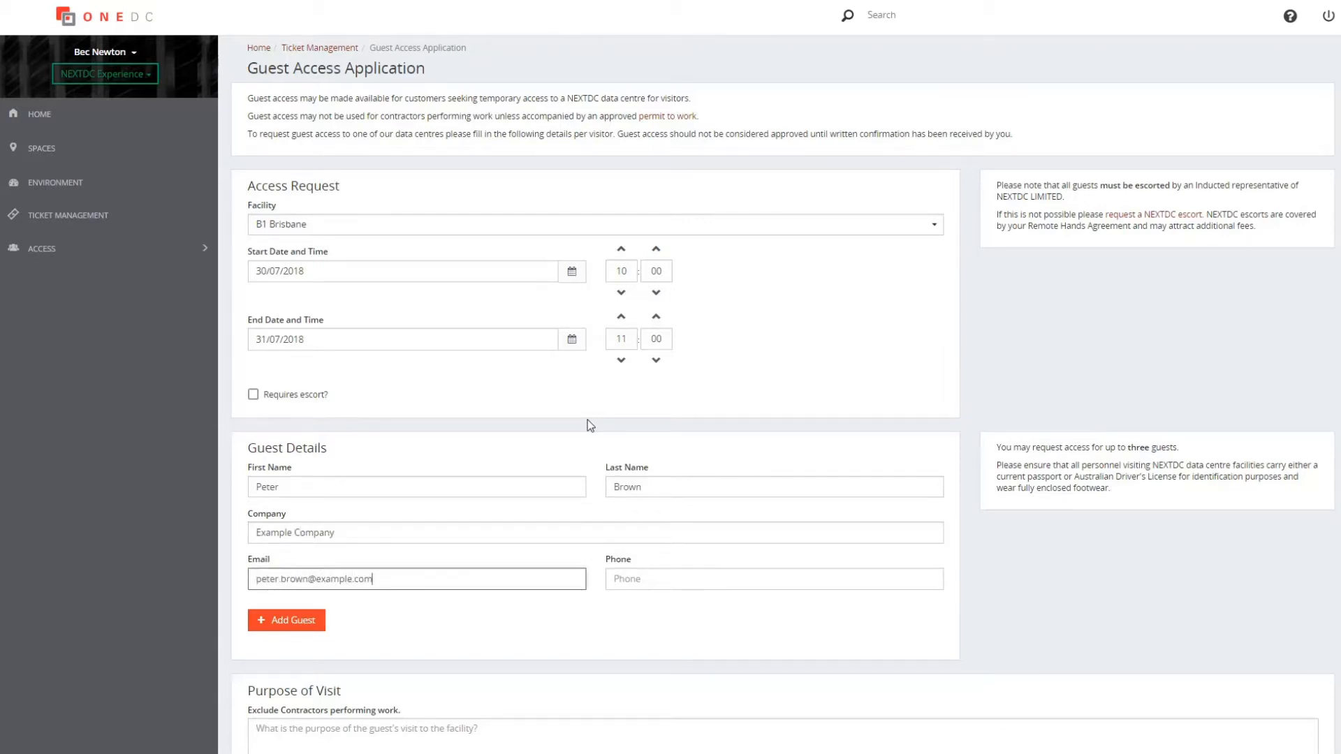
pyautogui.write('040384737293')
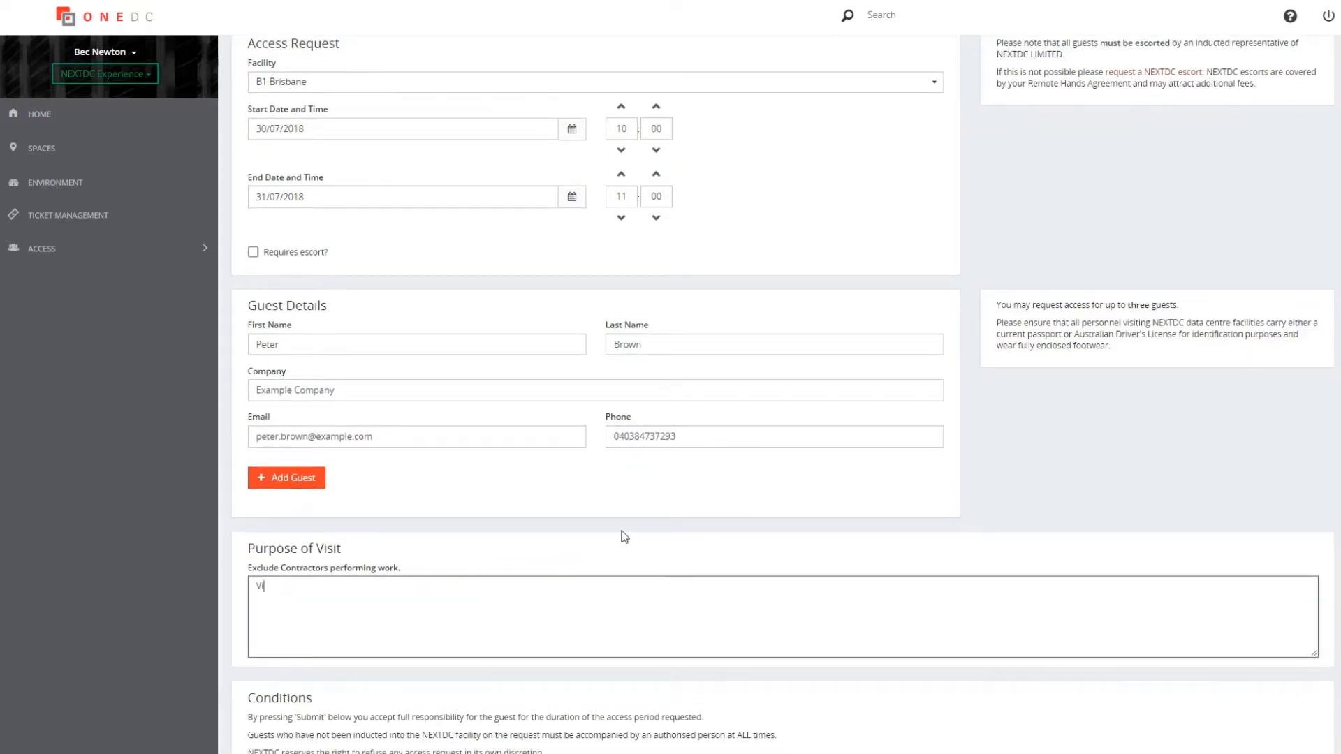
# Enter purpose of visit 'View status of racks in facility' and move on to a new ticket.
pyautogui.write('iew status of racks in facility')
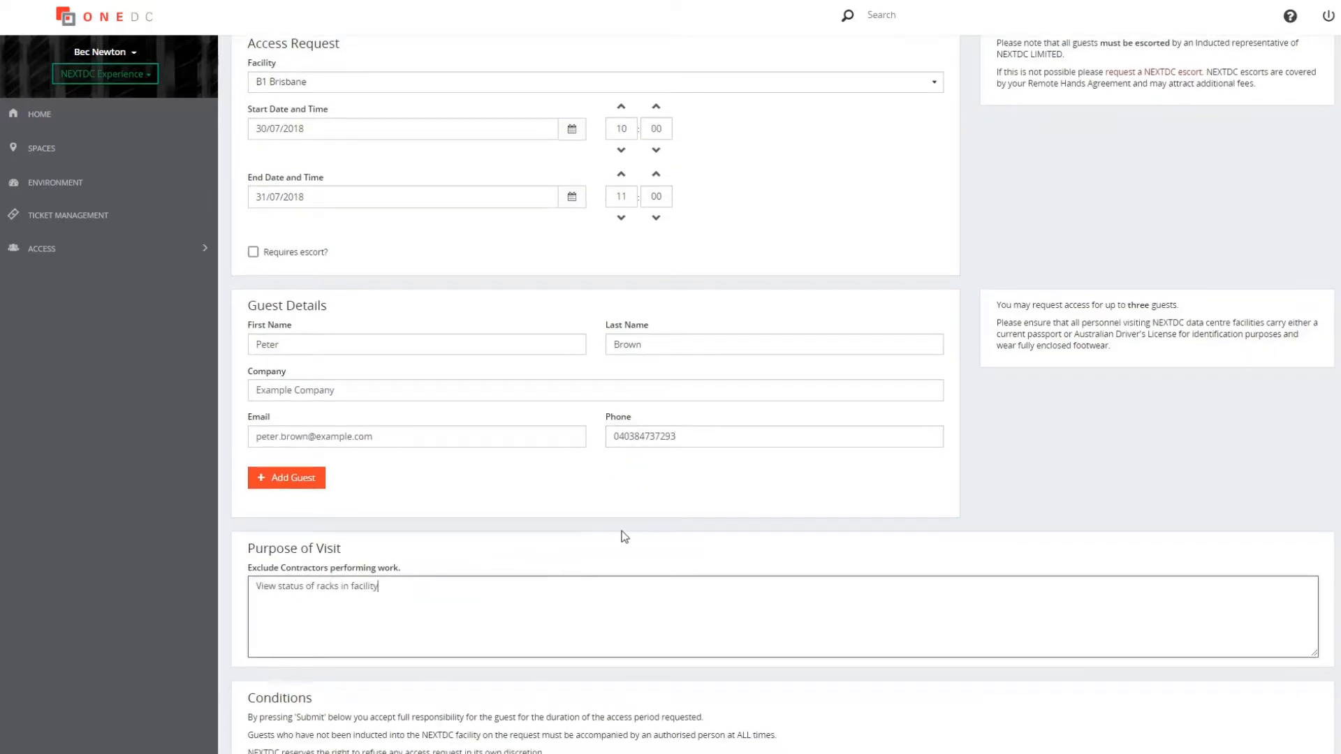
pyautogui.scroll(-3)
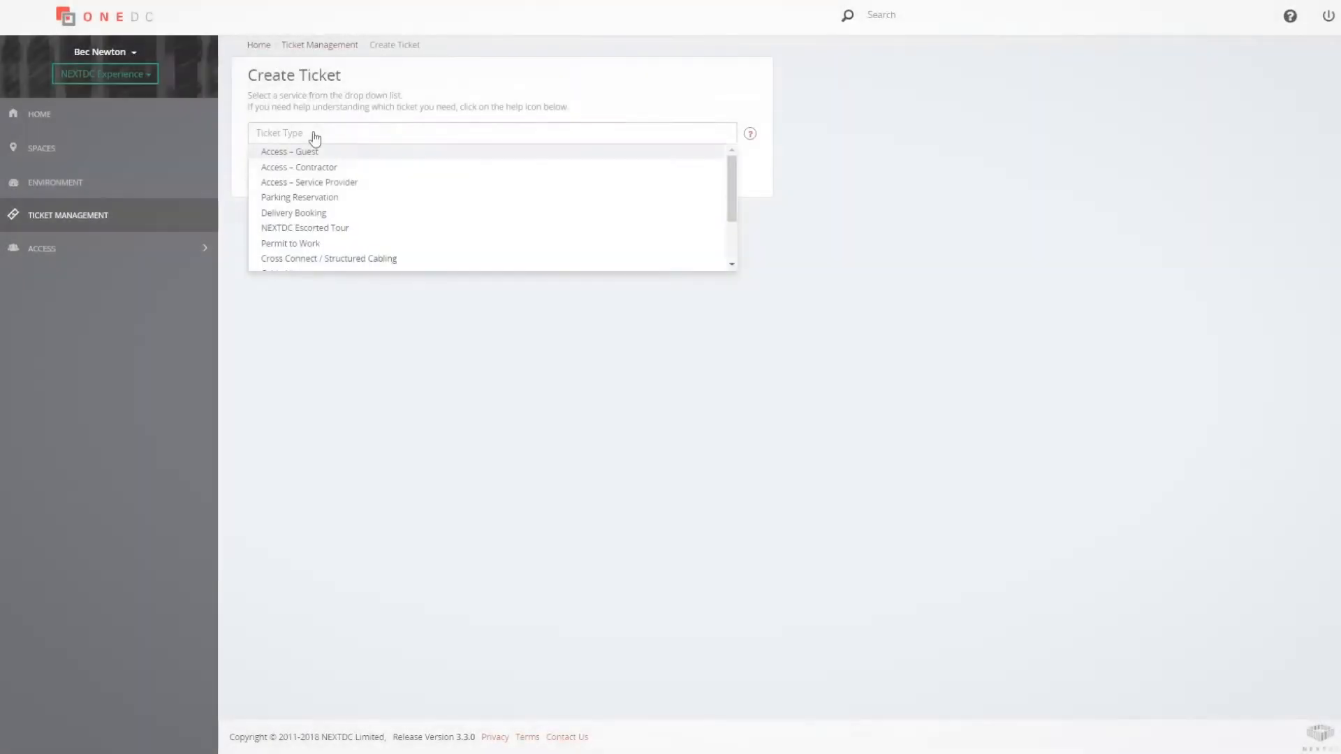
# Choose Access – Service Provider with name Service Providers R Us and SPN 12356678.
pyautogui.click(309, 182)
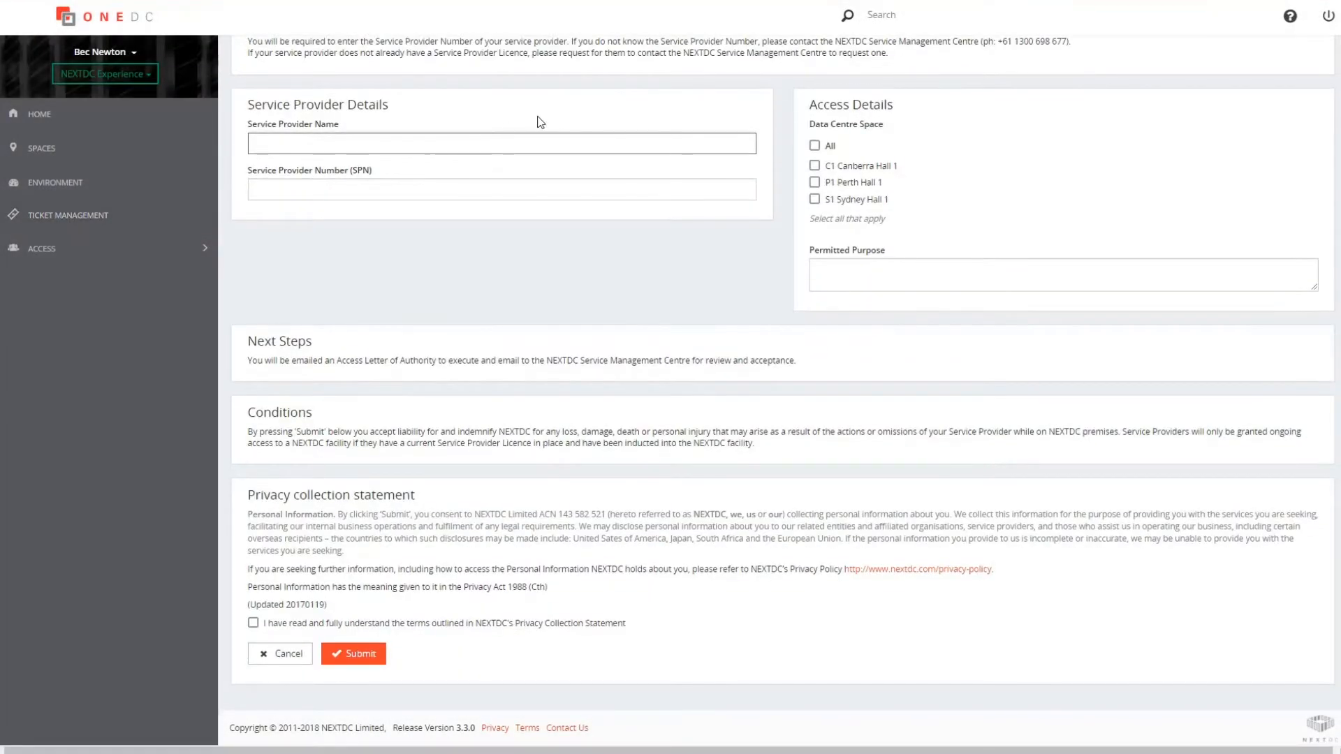
pyautogui.write('Service Providers R')
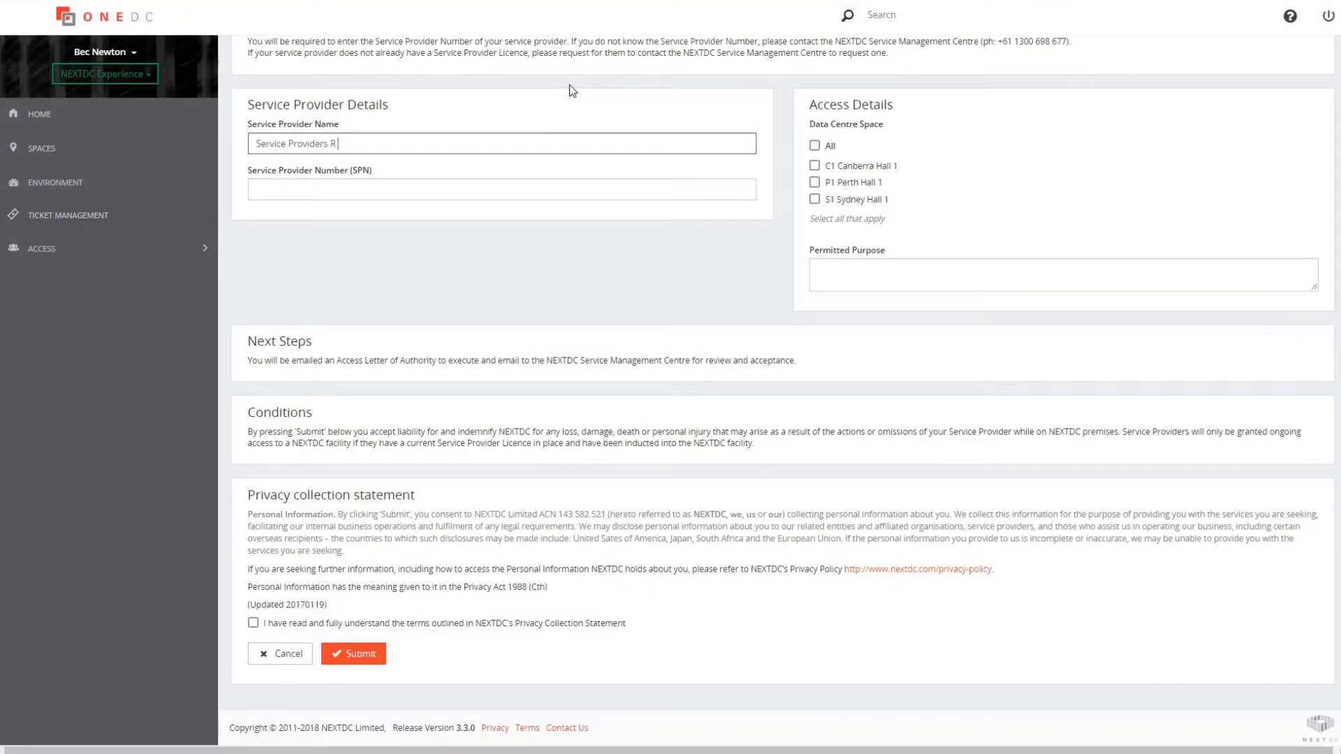
pyautogui.write('12356678')
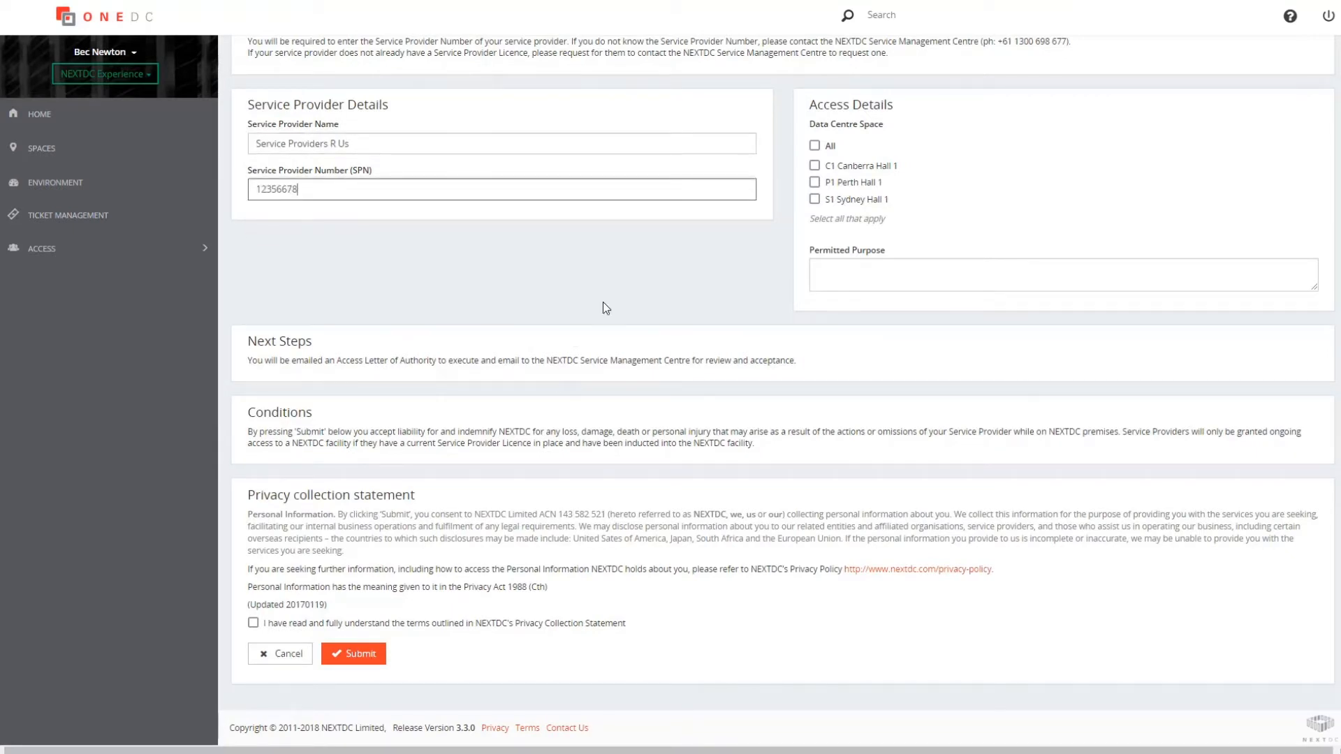
# Grant access to C1 Canberra Hall 1 with permitted purpose 'Maintain racks'.
pyautogui.click(814, 165)
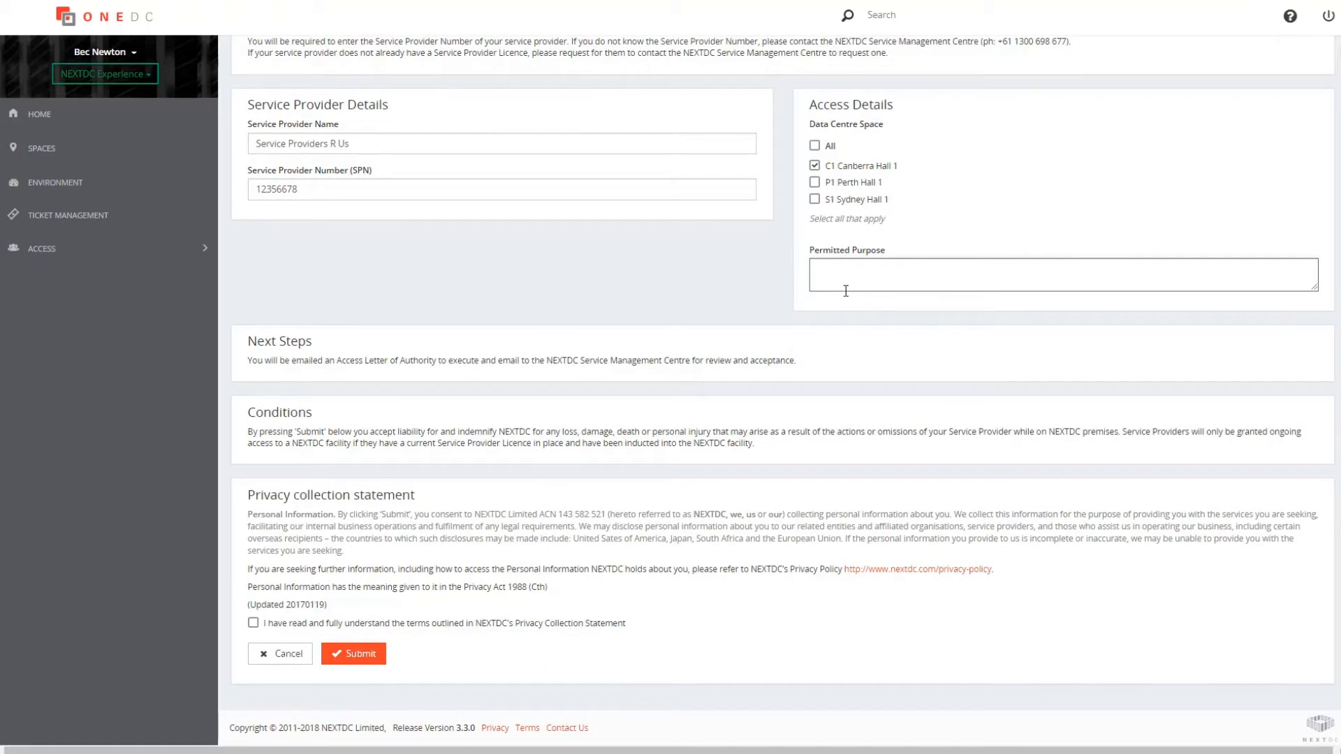
pyautogui.write('Maintain racks')
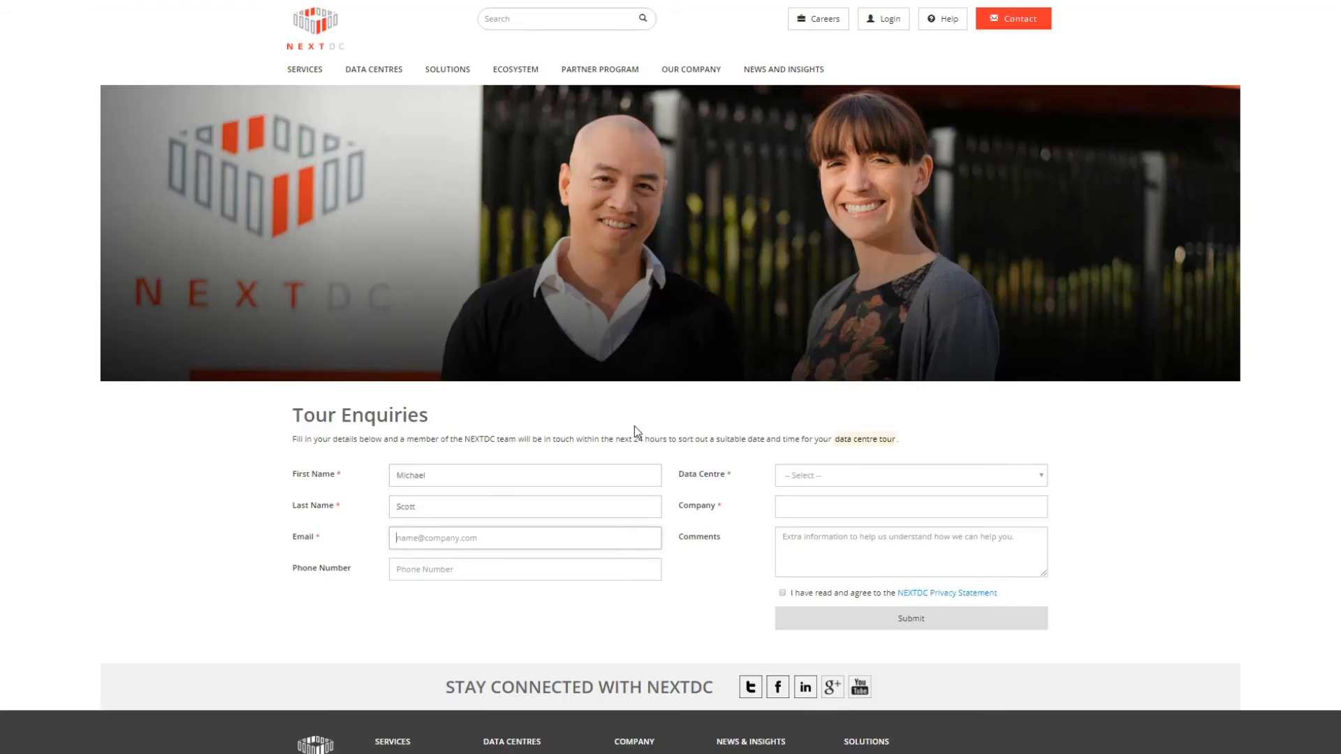
pyautogui.write('mscott@example.com')
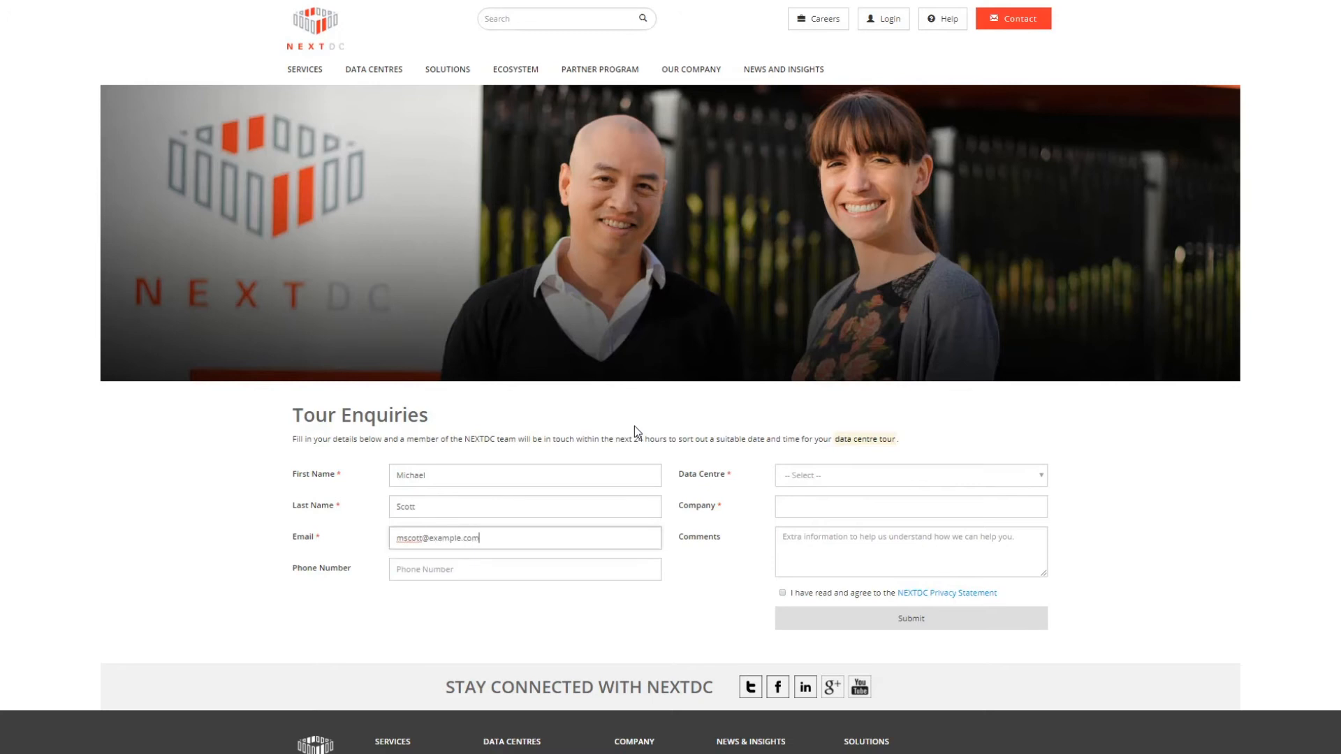
pyautogui.write('04927374824')
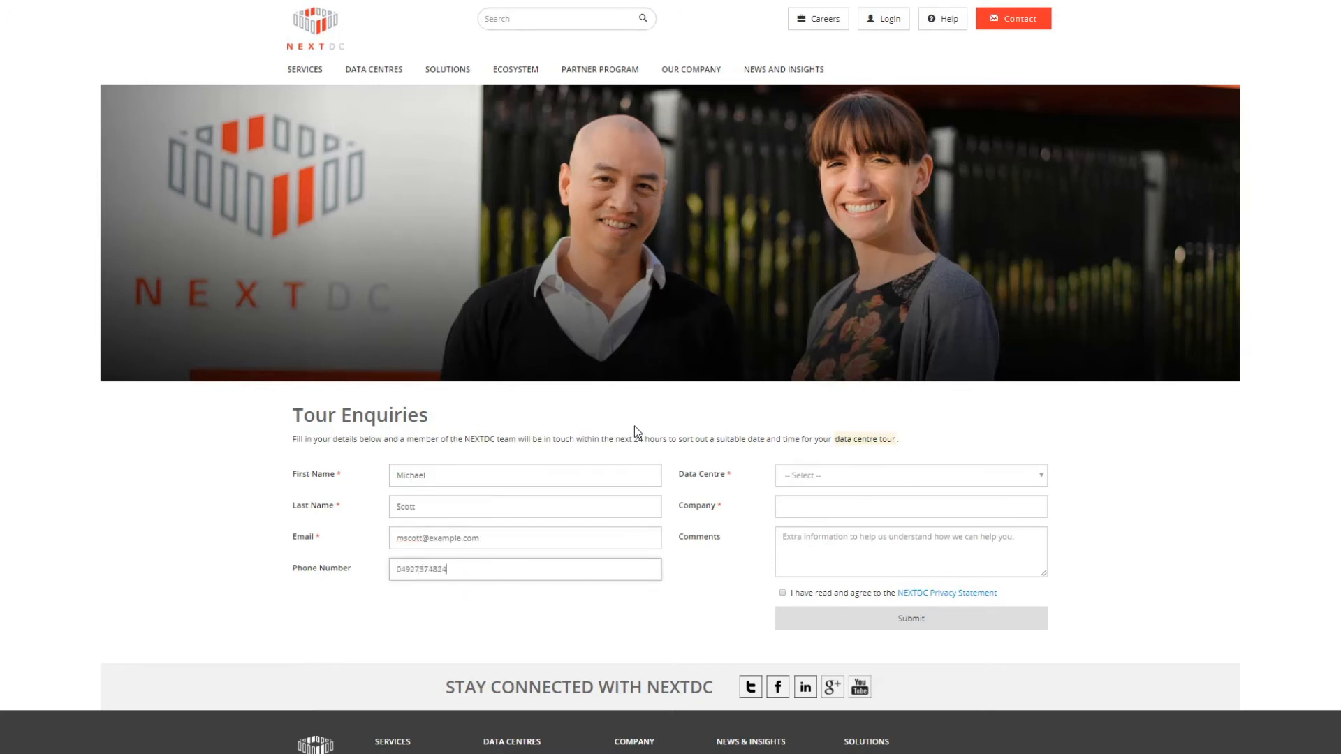
pyautogui.click(910, 475)
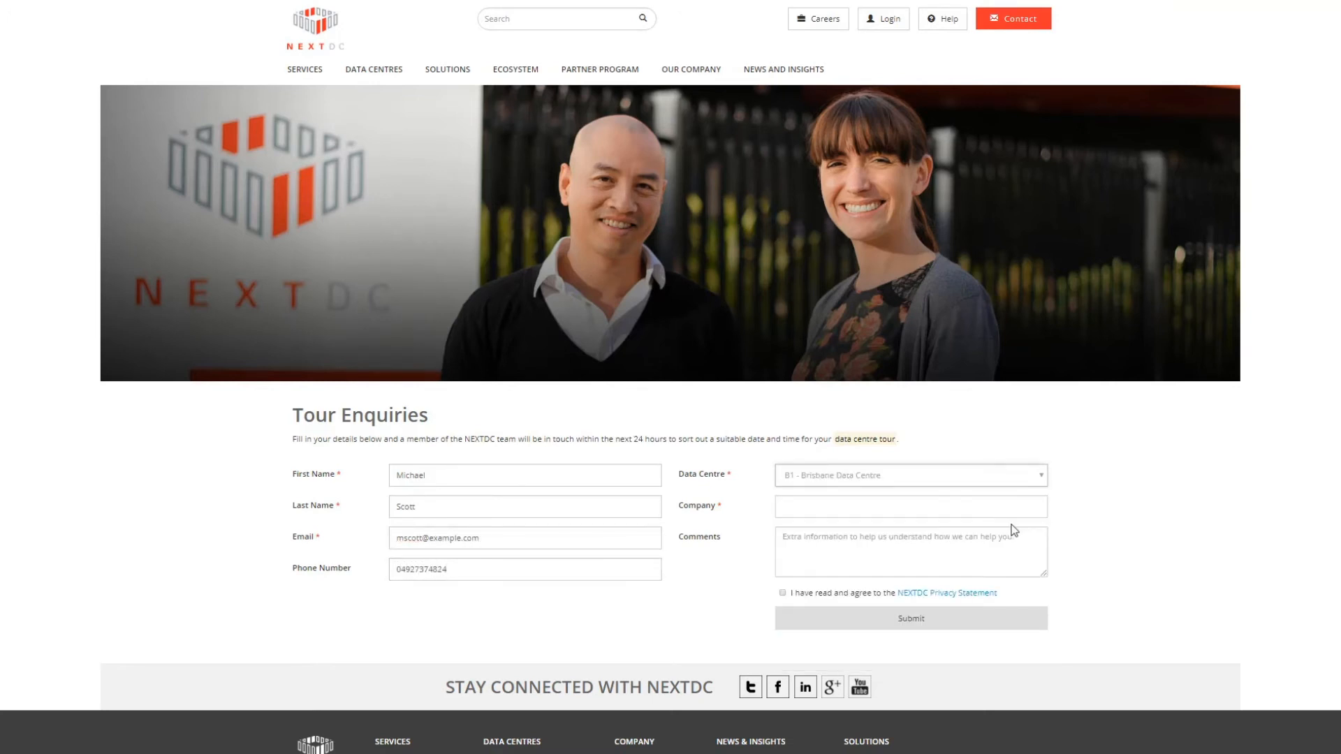
pyautogui.write('Example')
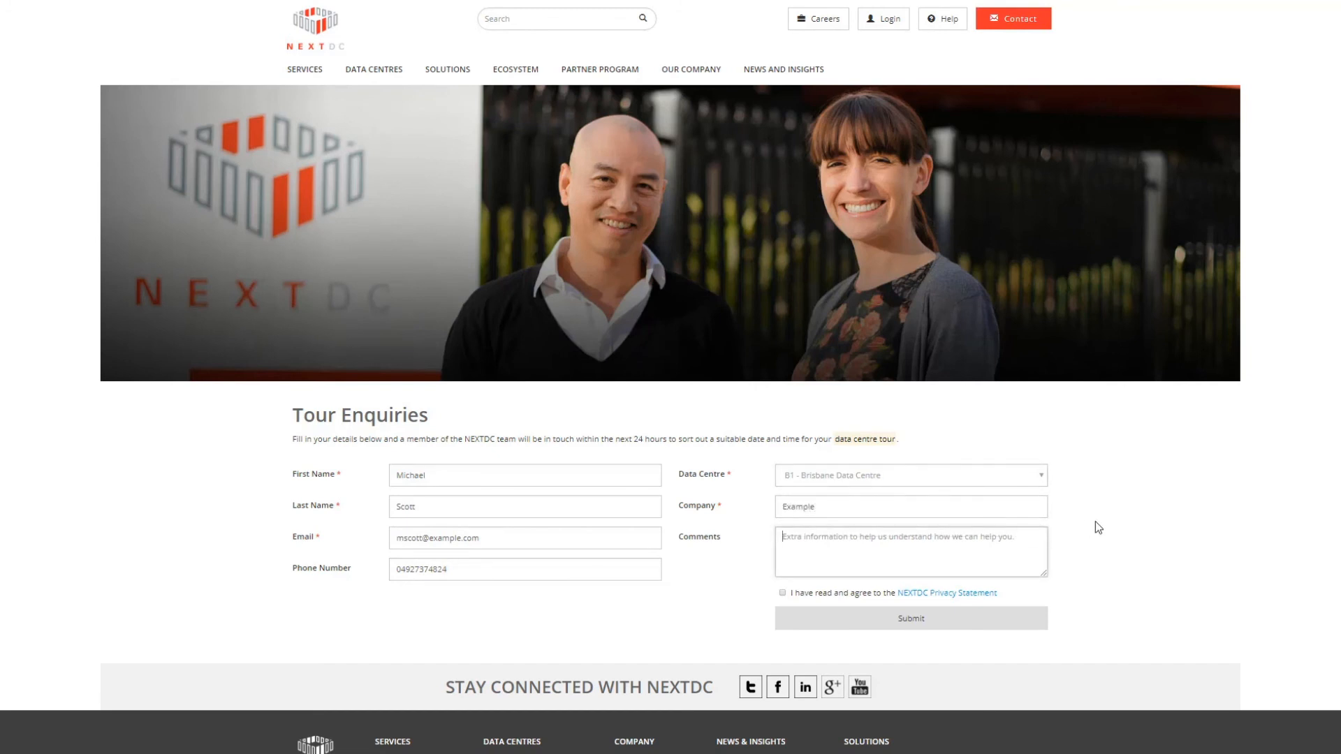